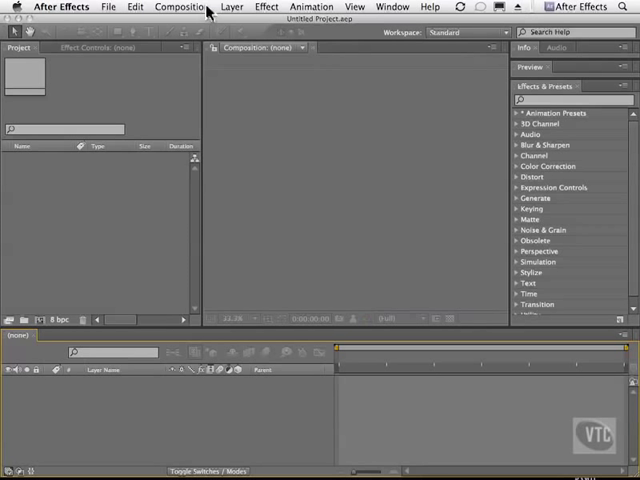
- Start a new composition from the Composition menu, bringing up its settings
left_click(180, 8)
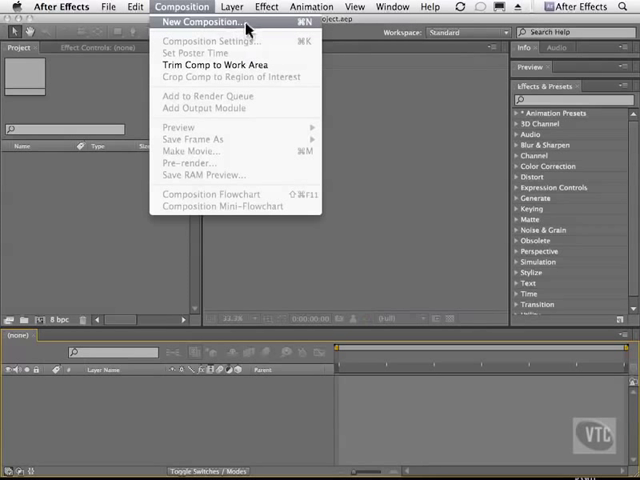
left_click(204, 22)
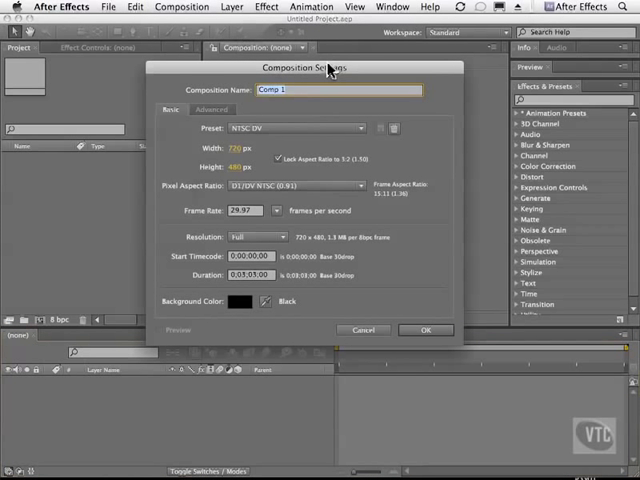
mouse_move(372, 76)
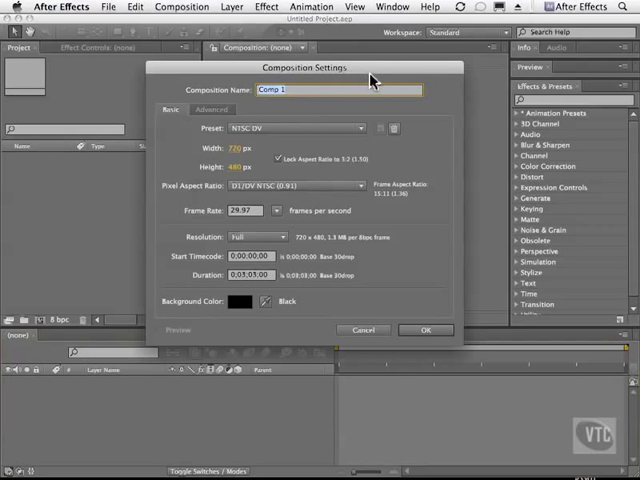
mouse_move(296, 104)
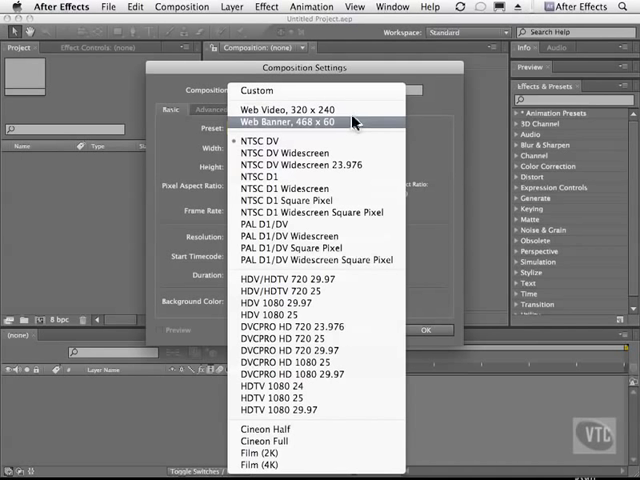
mouse_move(358, 132)
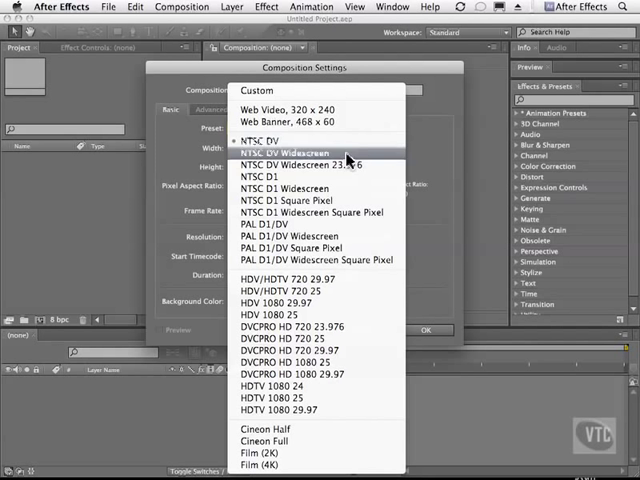
mouse_move(290, 188)
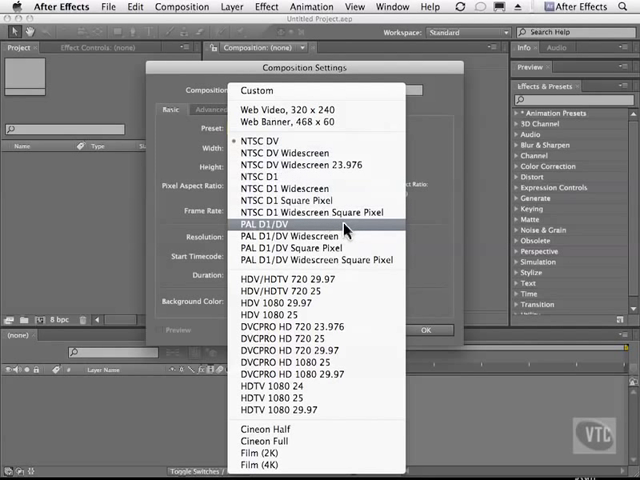
mouse_move(348, 280)
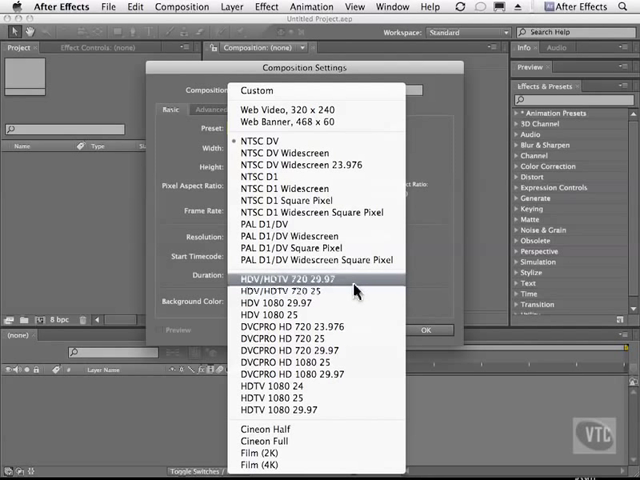
mouse_move(344, 350)
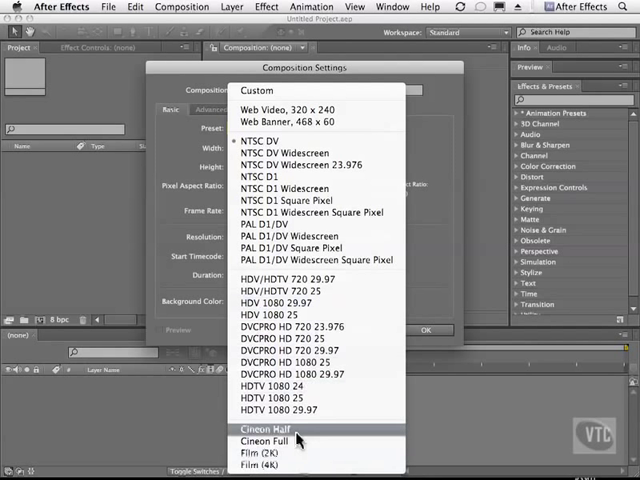
mouse_move(416, 190)
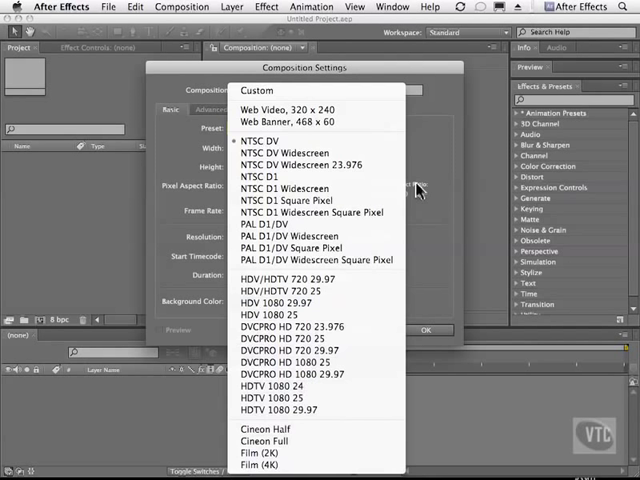
left_click(268, 136)
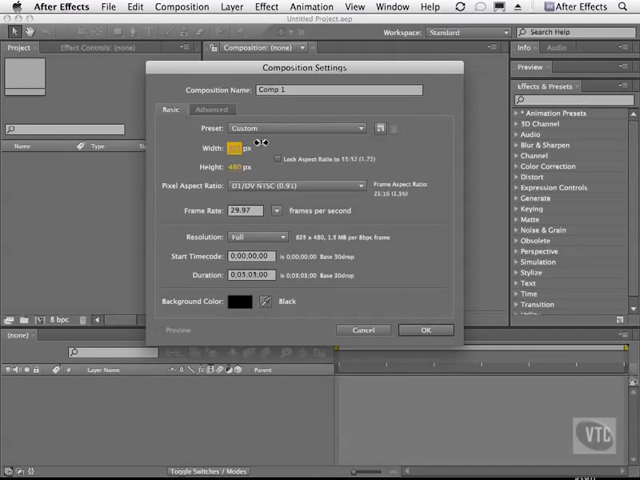
- Set the composition width to 768 pixels, making the preset Custom
type("768")
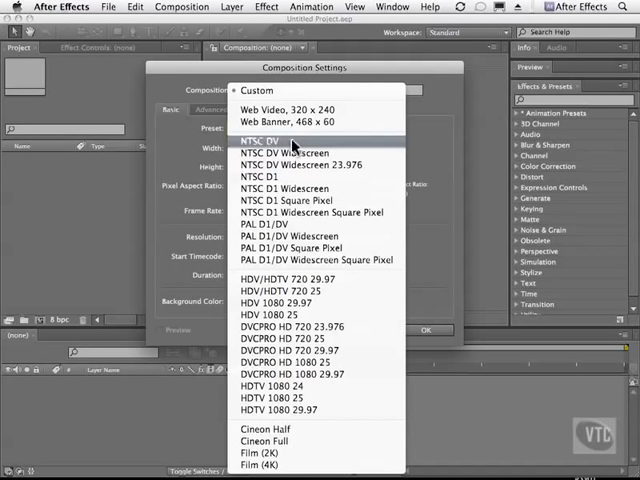
- Switch the composition back to the NTSC DV preset with its standard frame size
left_click(272, 176)
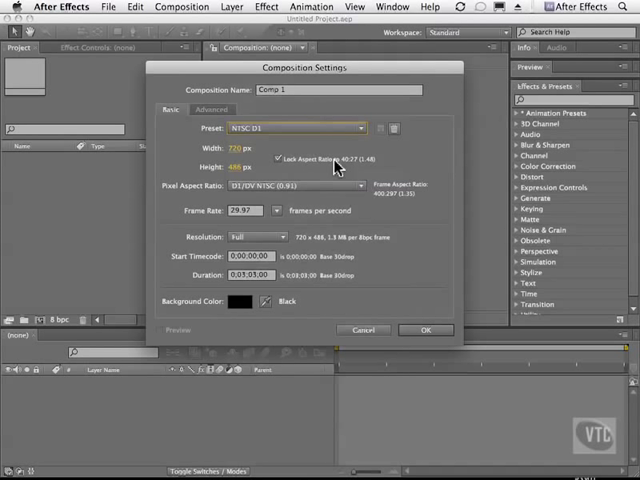
mouse_move(368, 184)
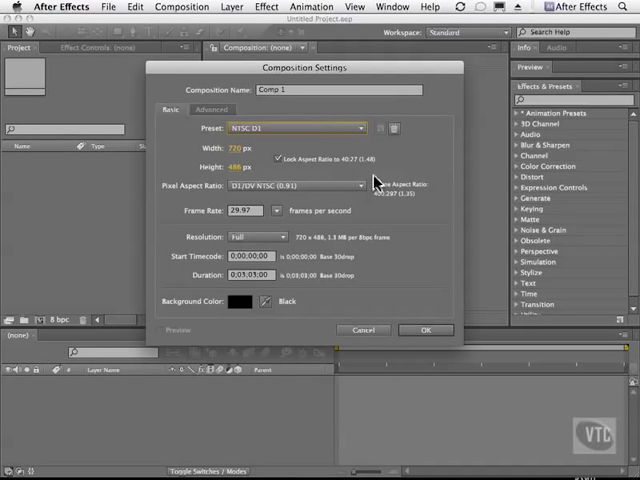
mouse_move(252, 162)
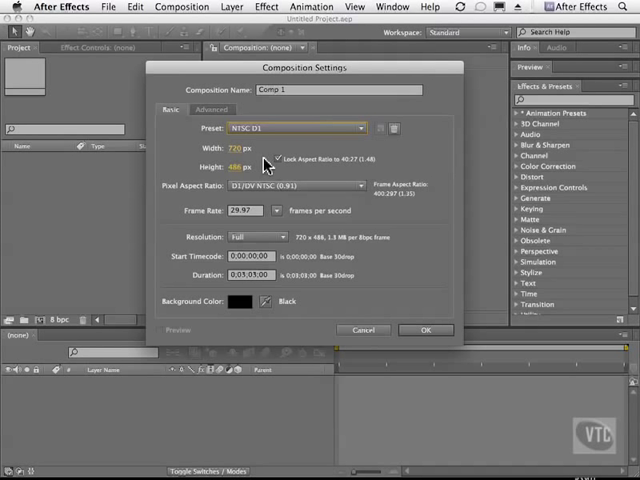
mouse_move(200, 200)
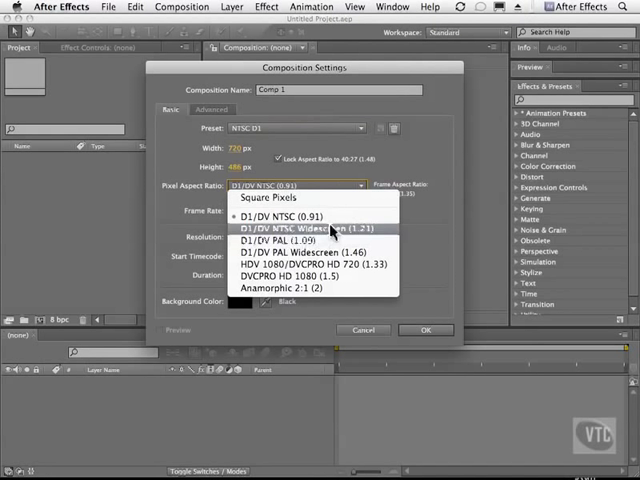
left_click(290, 214)
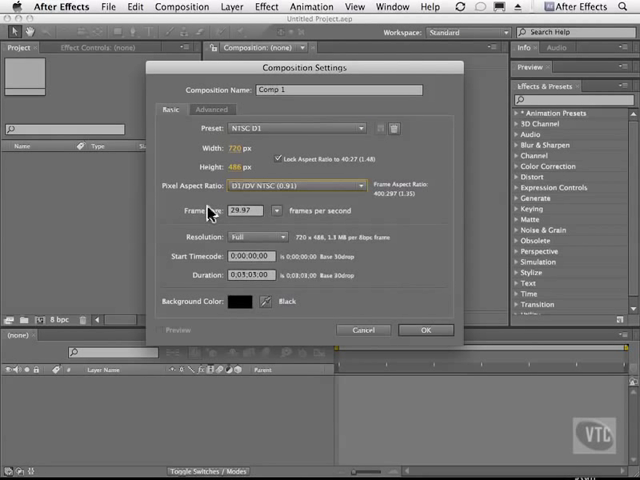
mouse_move(208, 216)
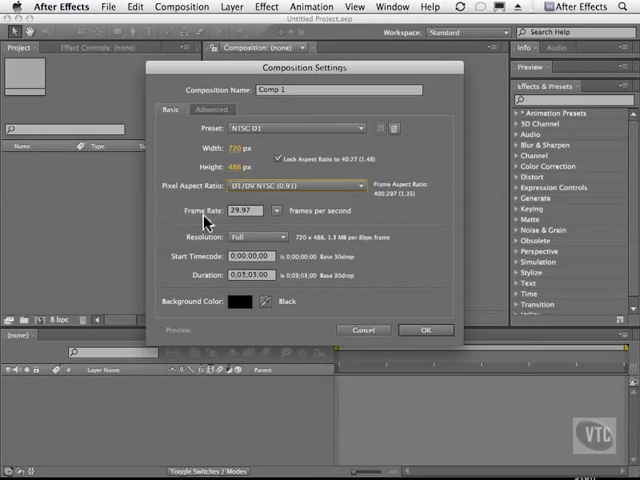
mouse_move(208, 224)
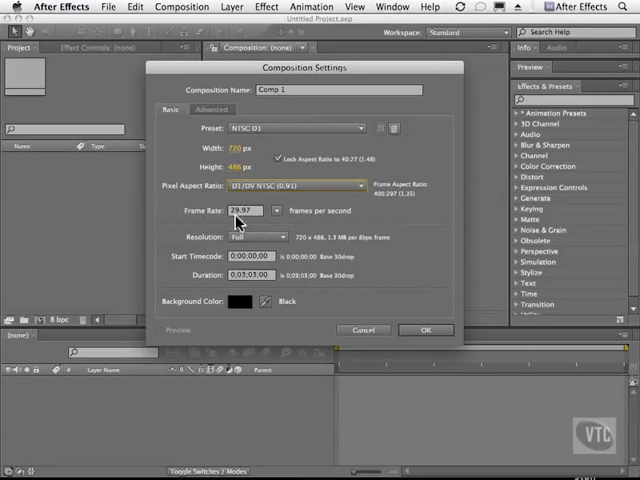
left_click(264, 210)
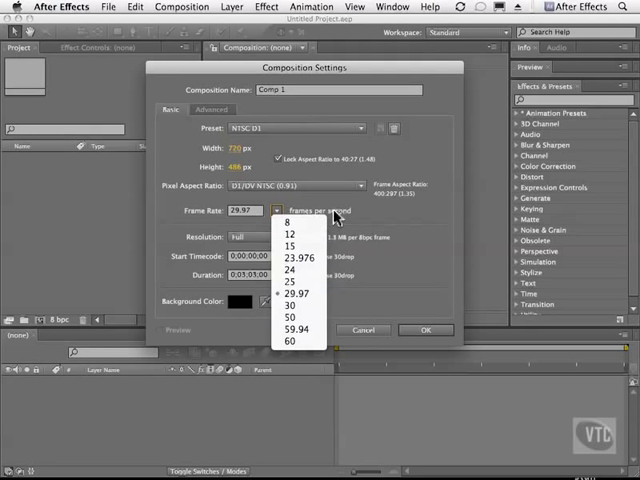
mouse_move(332, 240)
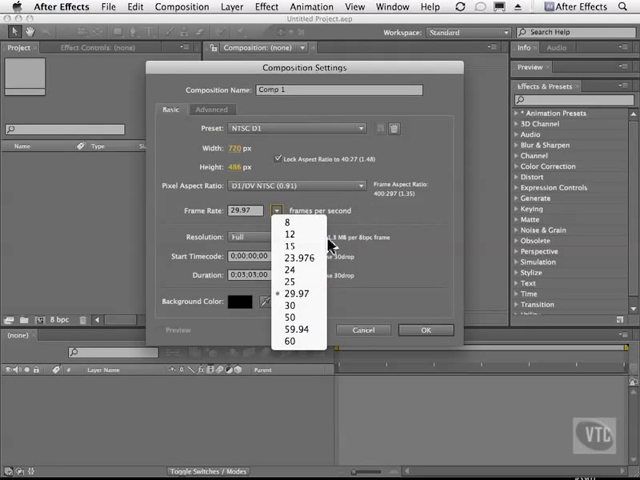
mouse_move(310, 240)
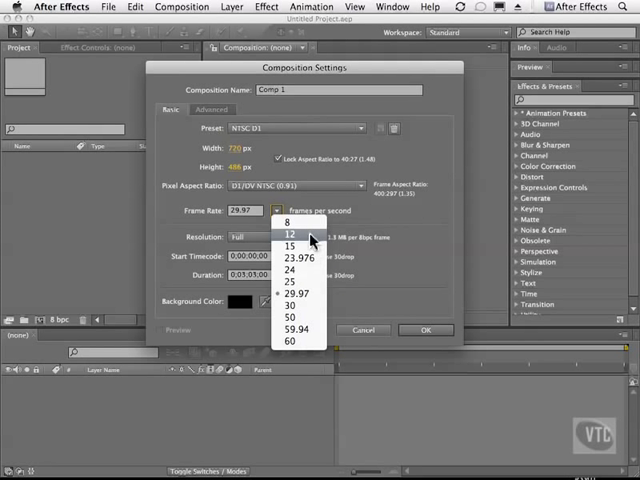
left_click(304, 292)
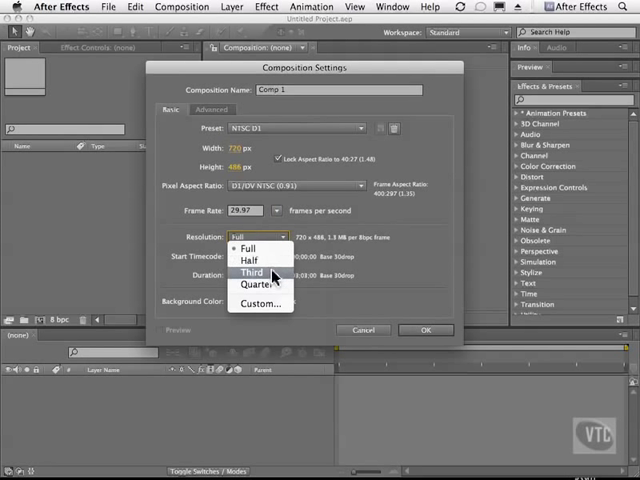
mouse_move(262, 304)
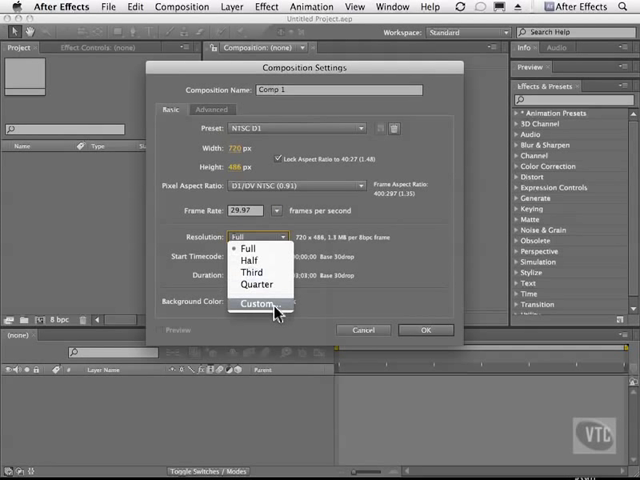
left_click(246, 246)
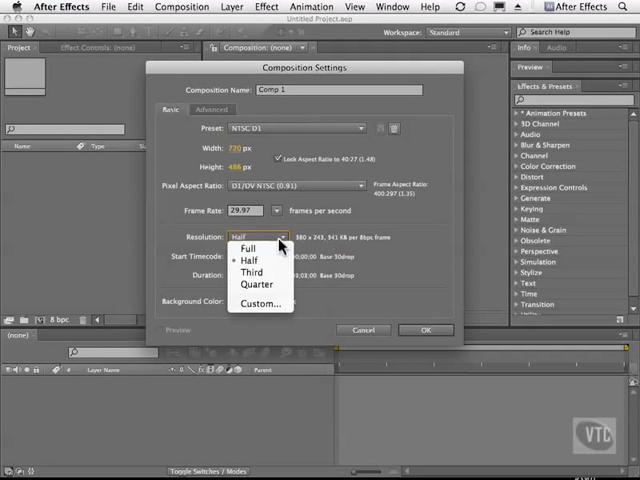
left_click(244, 250)
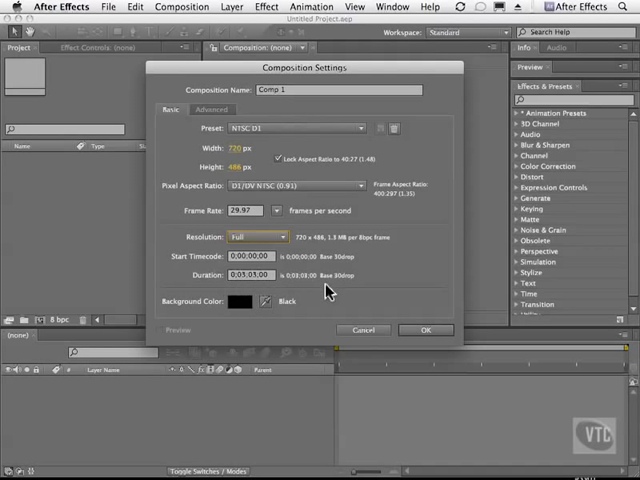
mouse_move(216, 316)
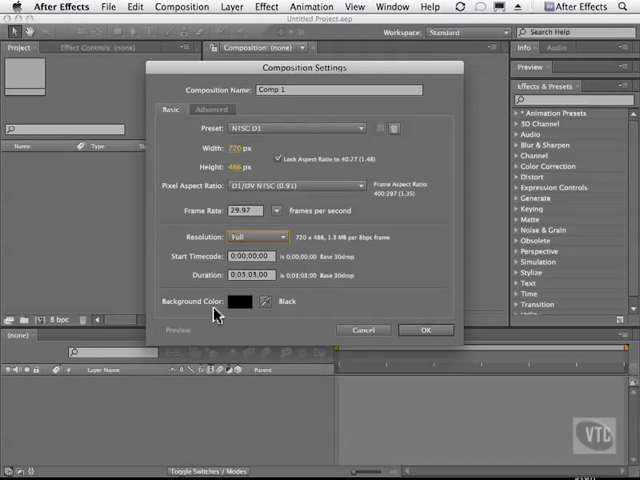
mouse_move(240, 316)
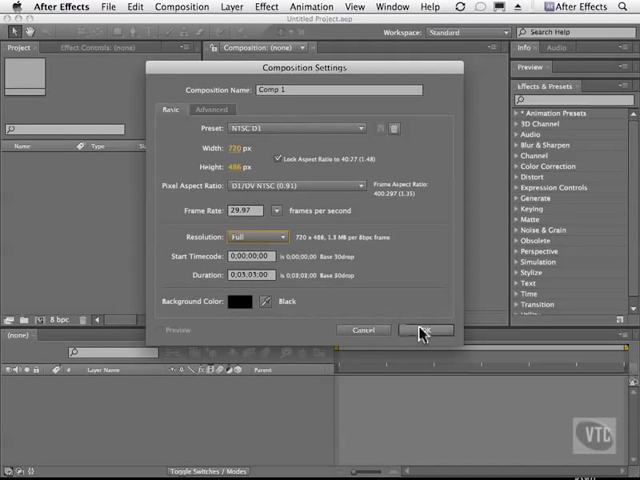
- Confirm the settings to create Comp 1 as an NTSC DV composition with a black background
left_click(426, 330)
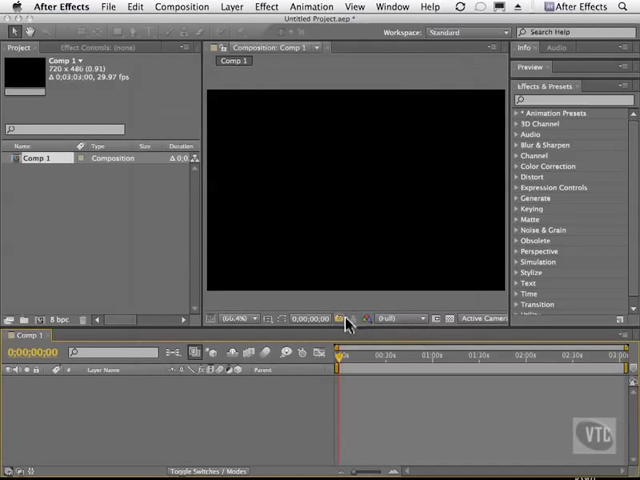
mouse_move(388, 280)
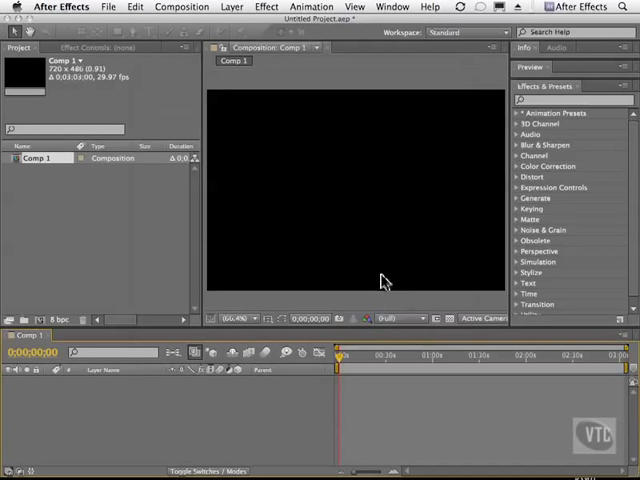
mouse_move(304, 176)
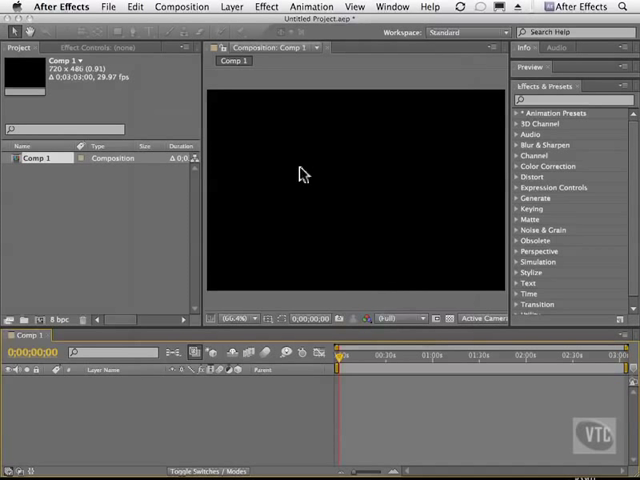
- Reopen Composition Settings for the existing Comp 1 to review them
left_click(180, 8)
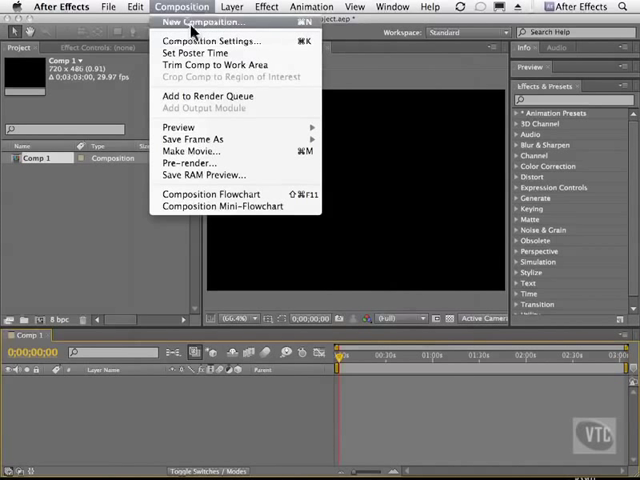
mouse_move(210, 40)
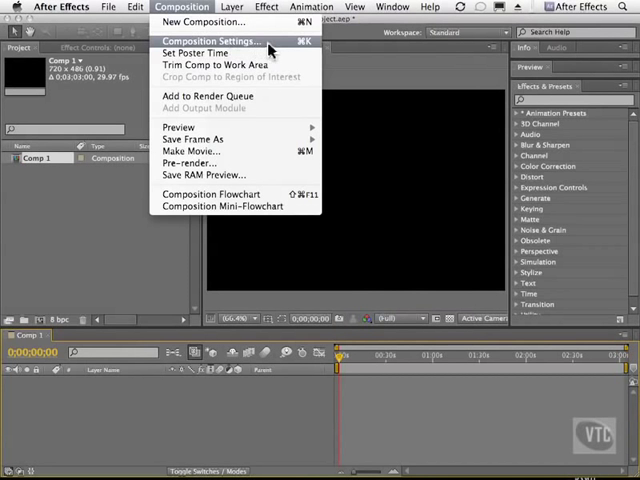
left_click(210, 40)
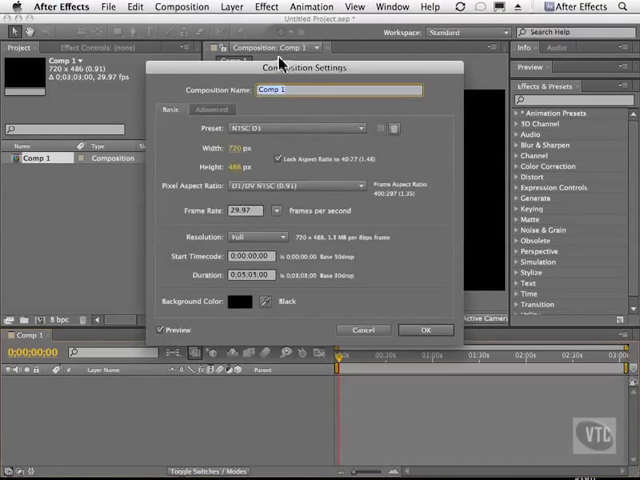
mouse_move(360, 342)
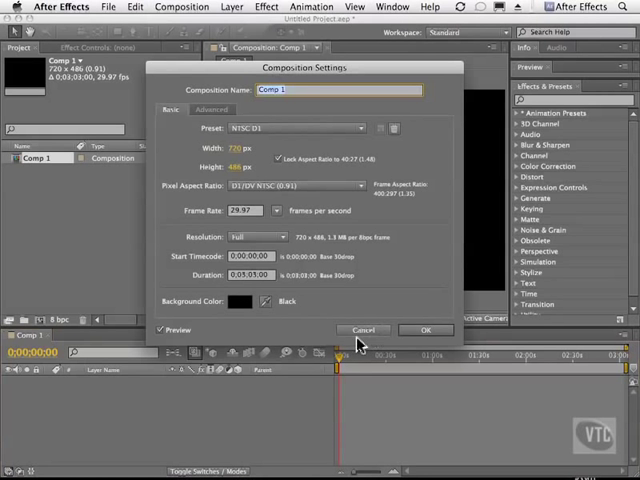